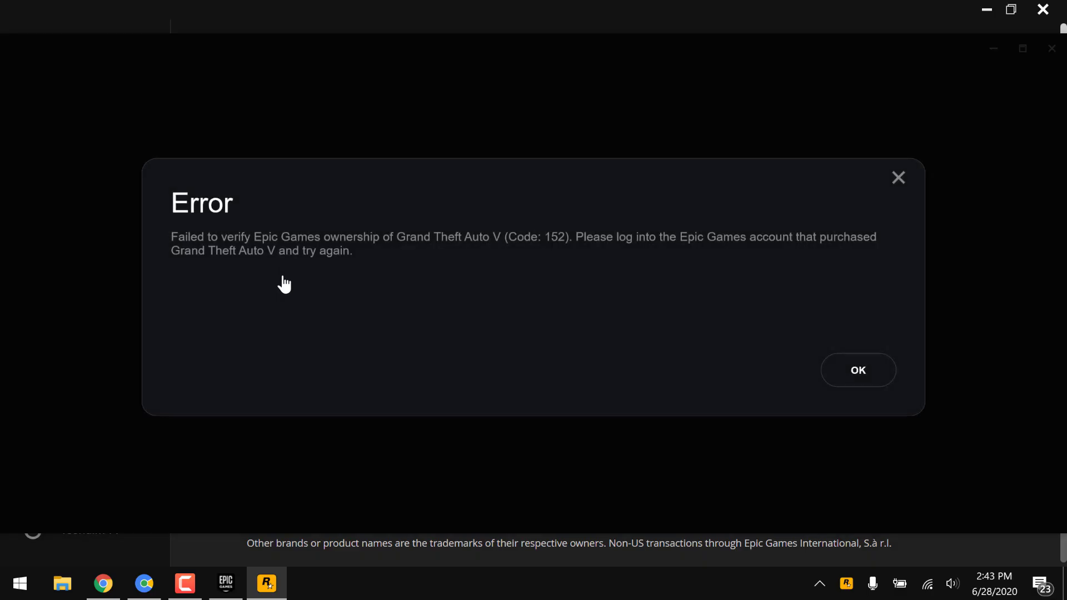
mouse_move(251, 244)
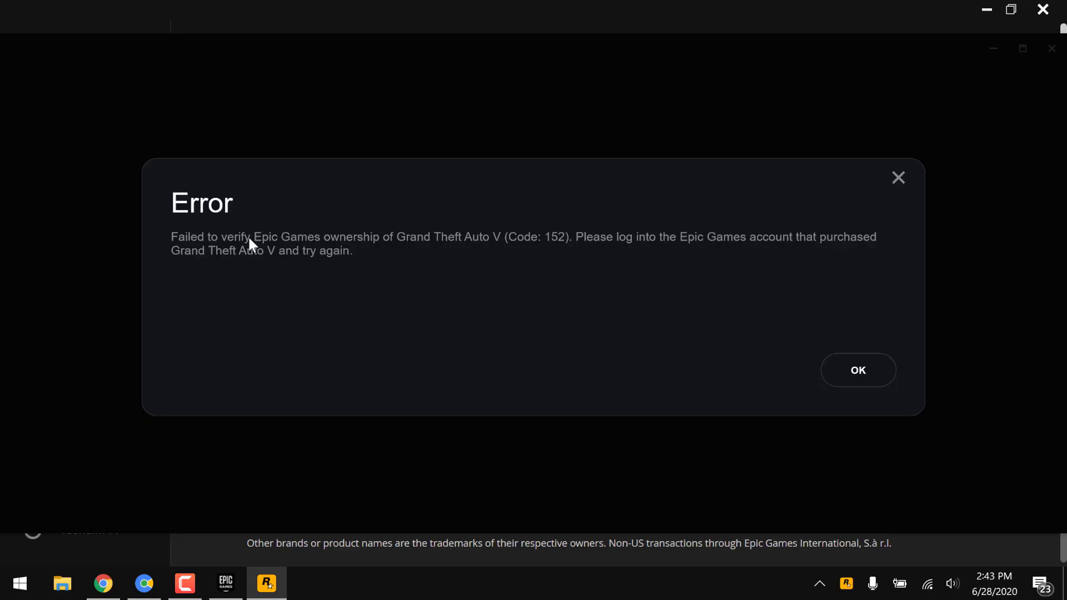
mouse_move(584, 253)
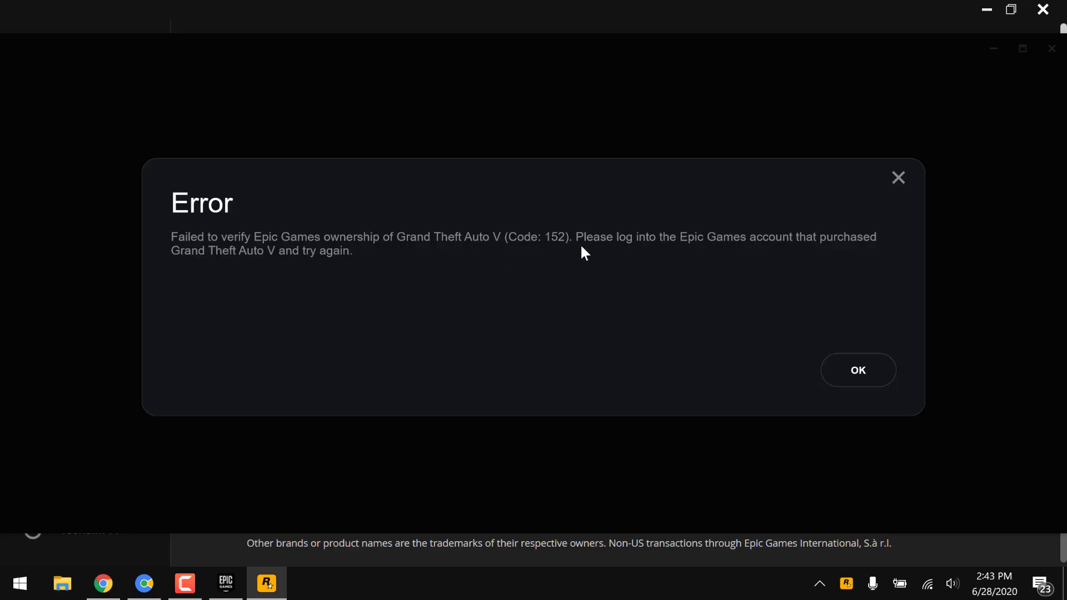
mouse_move(824, 257)
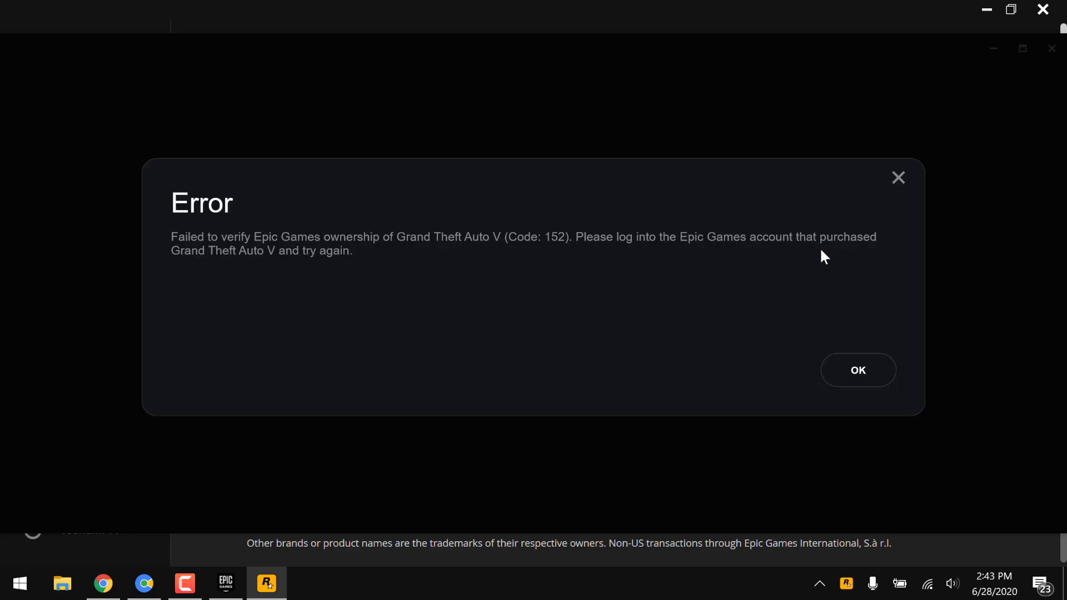
mouse_move(834, 374)
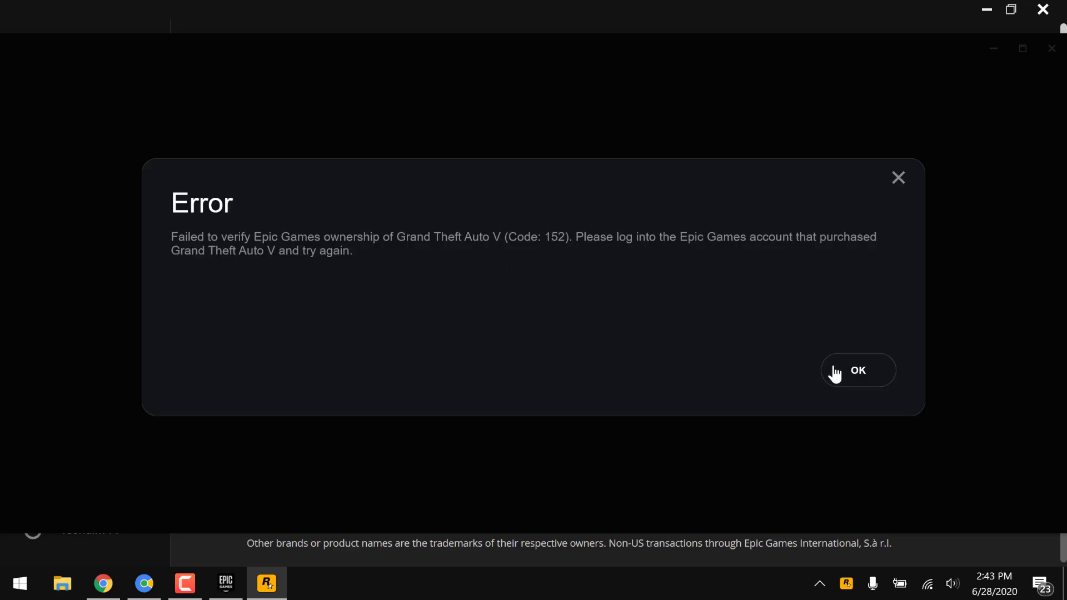
- Dismiss the GTA V ownership error, check the game's options, and minimize the launcher
left_click(857, 370)
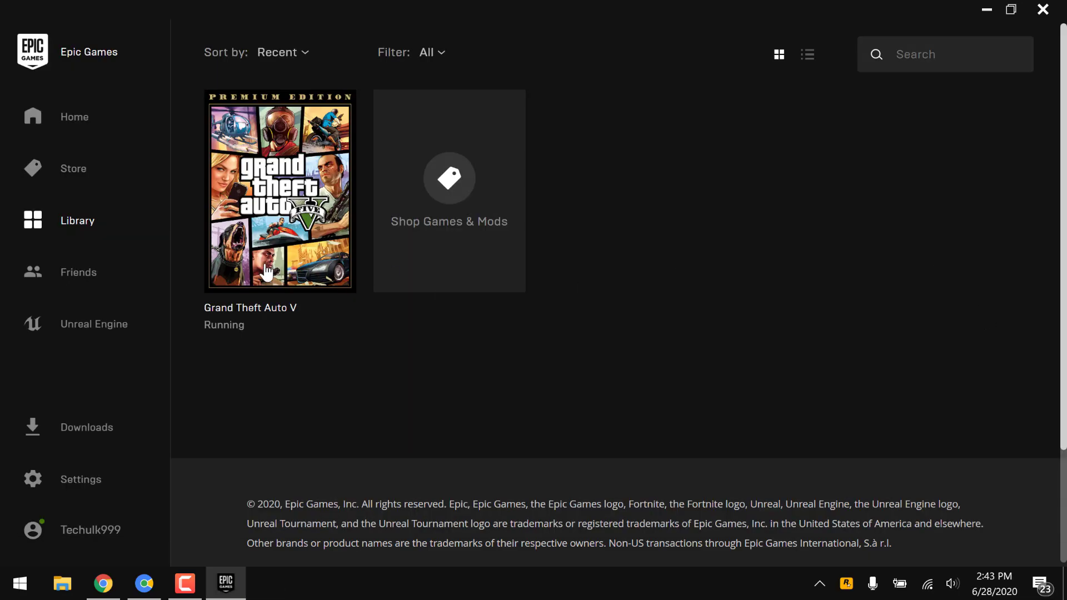
mouse_move(313, 281)
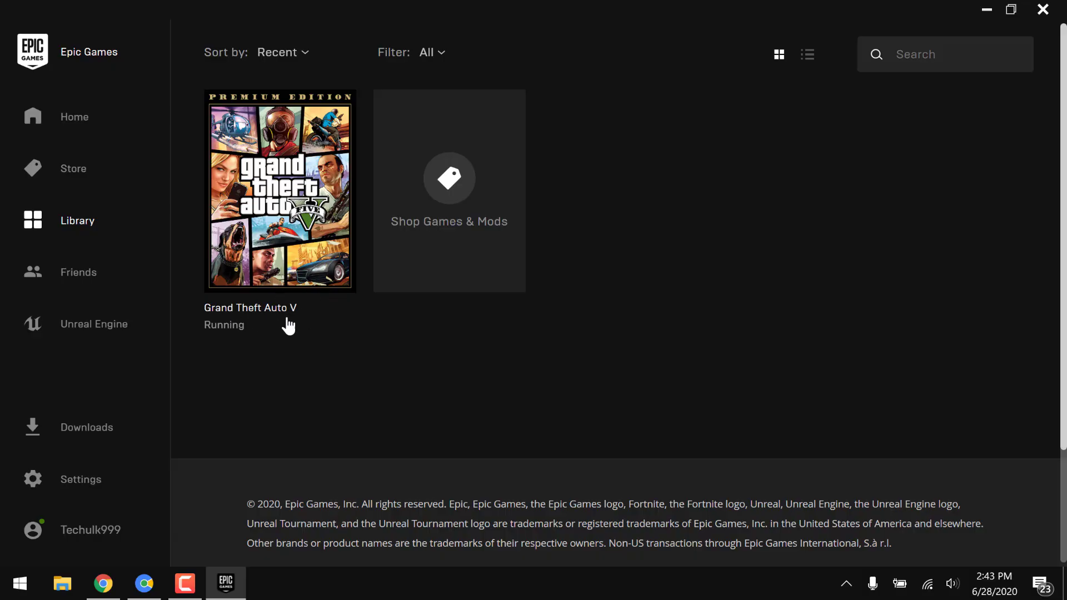
left_click(341, 267)
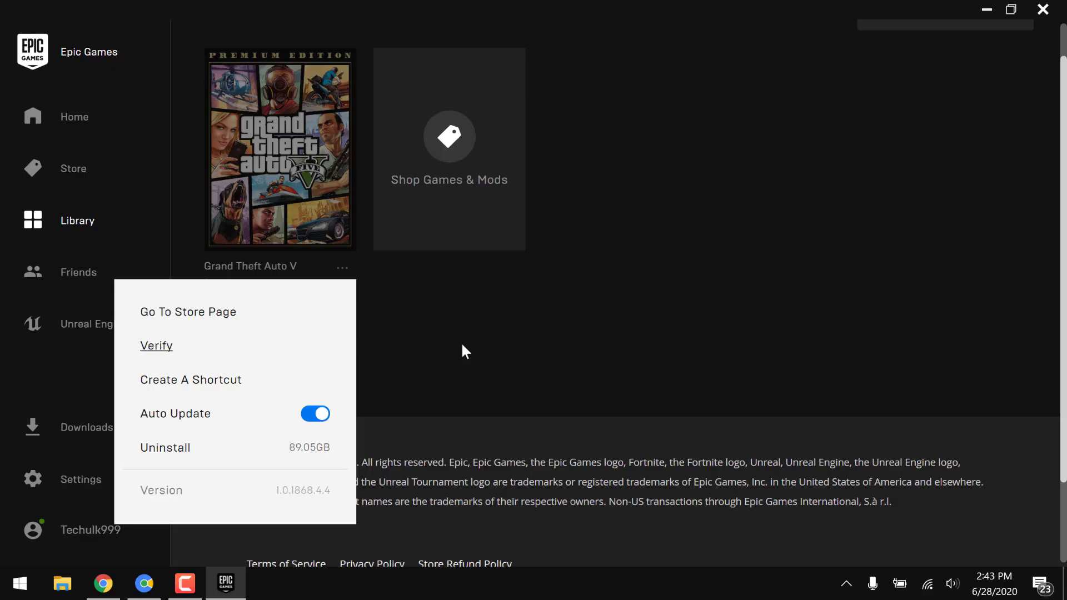
left_click(506, 349)
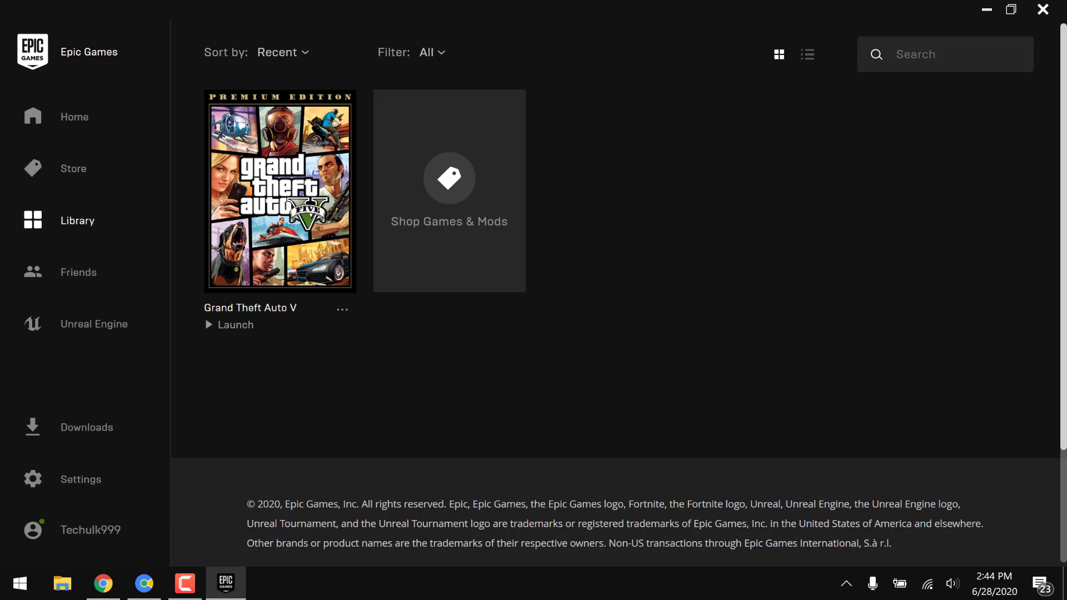
left_click(1010, 9)
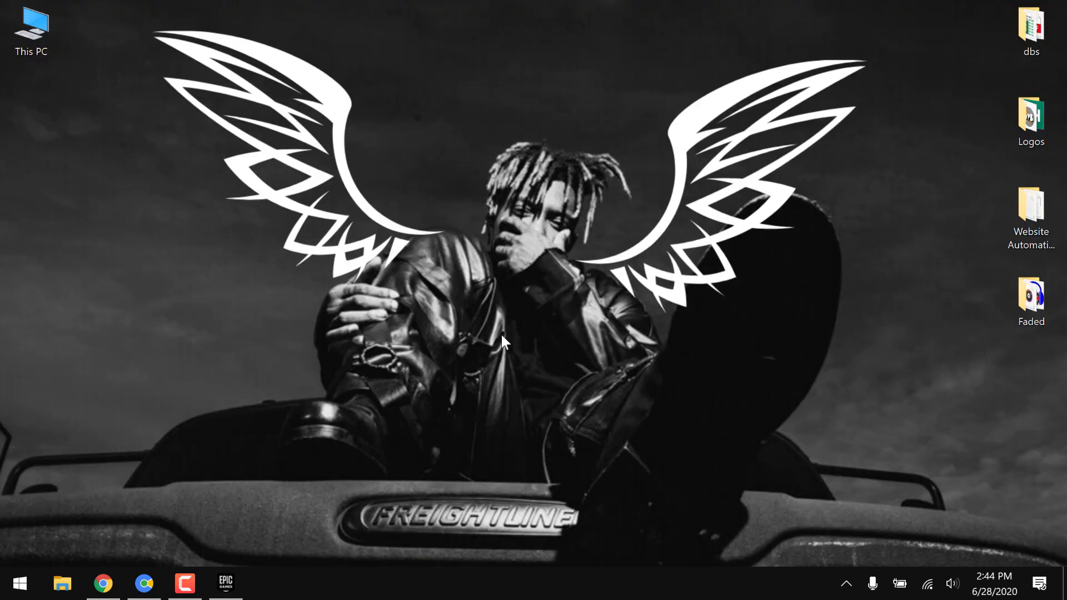
mouse_move(263, 380)
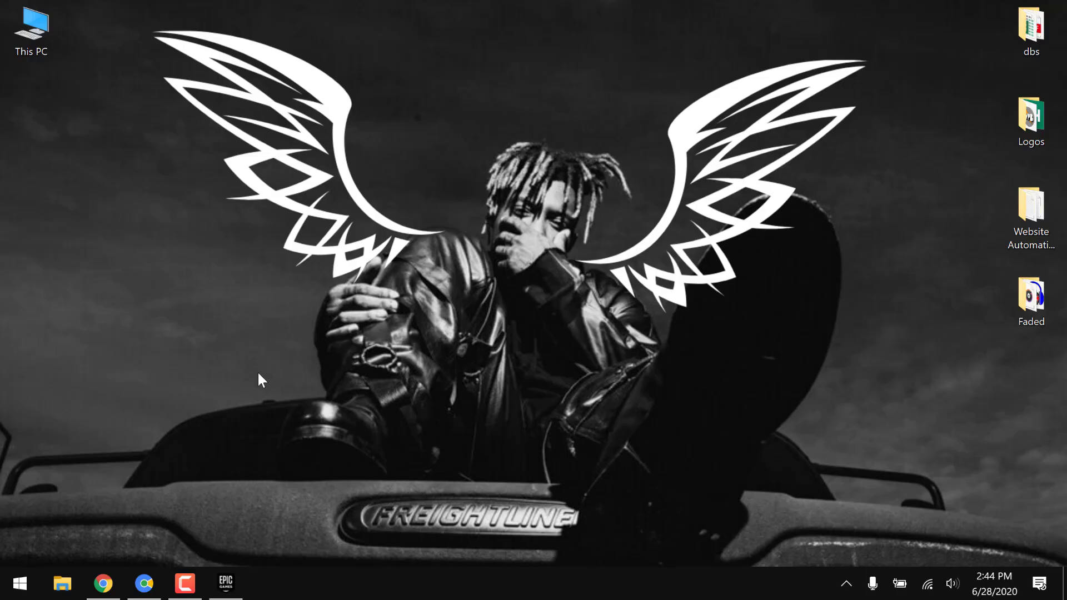
mouse_move(6, 564)
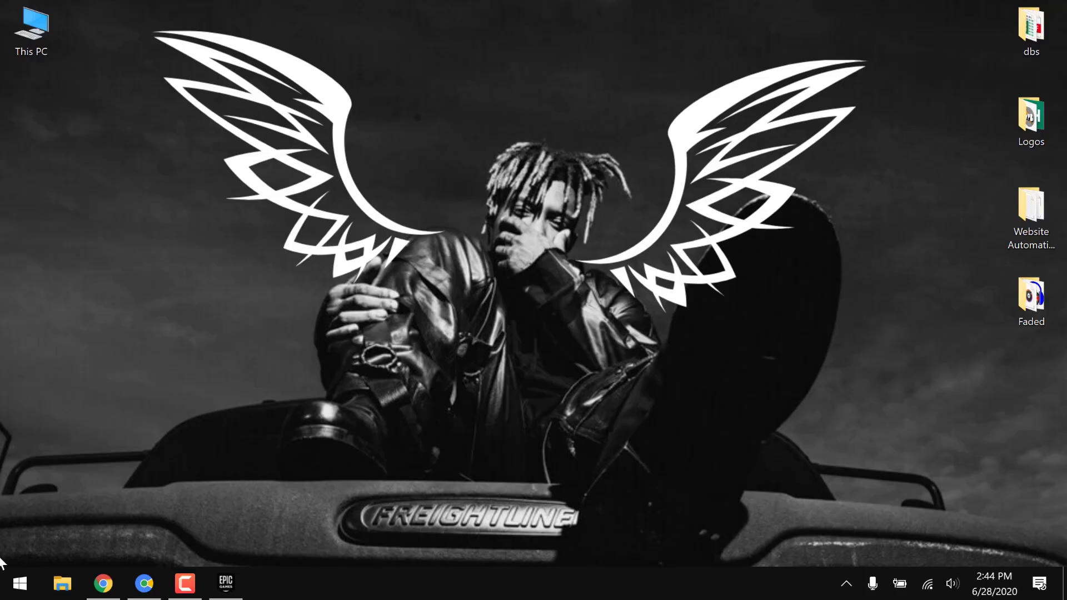
- Search the Start menu for 'control Panel' and launch Control Panel
left_click(18, 582)
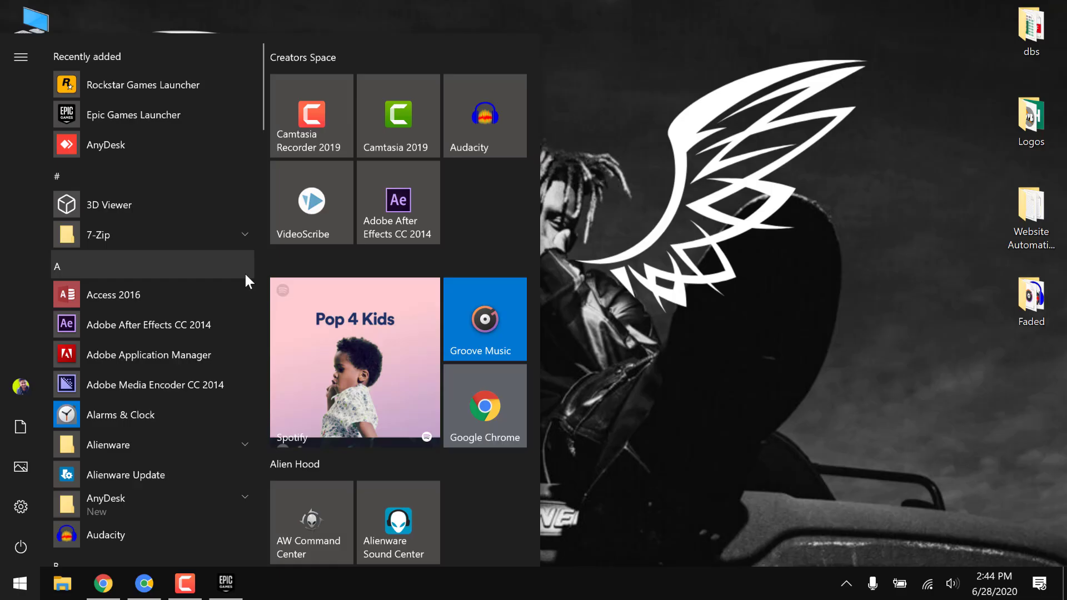
type("calculator")
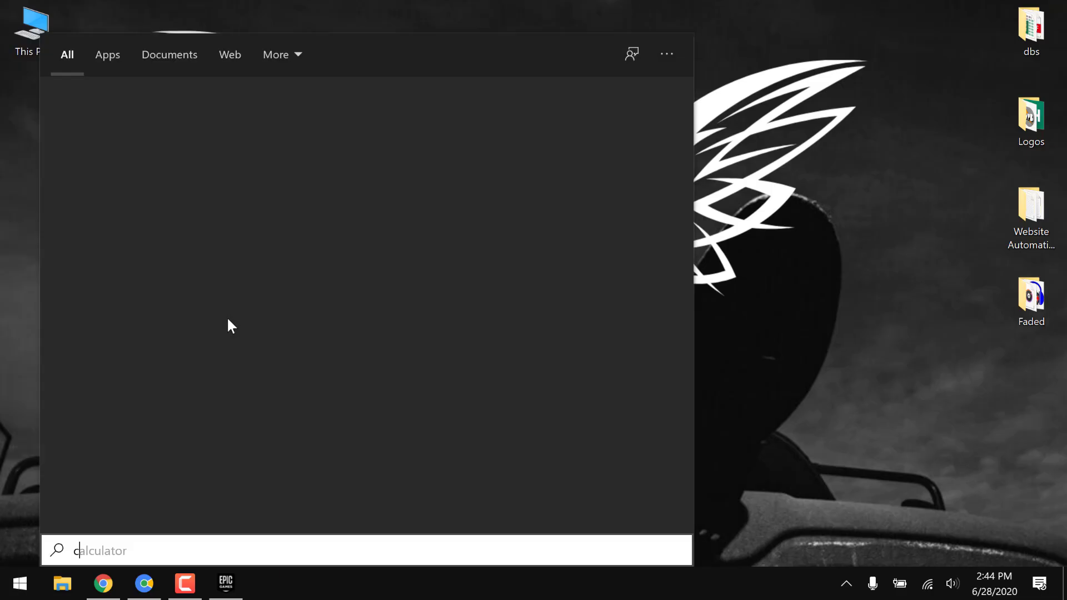
type("control Panel")
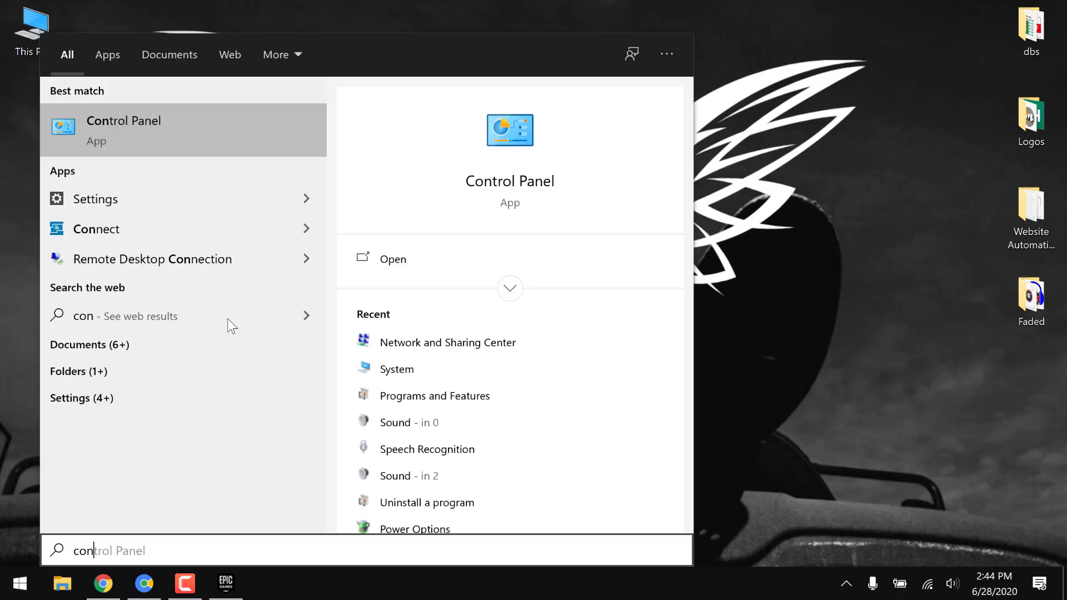
left_click(123, 130)
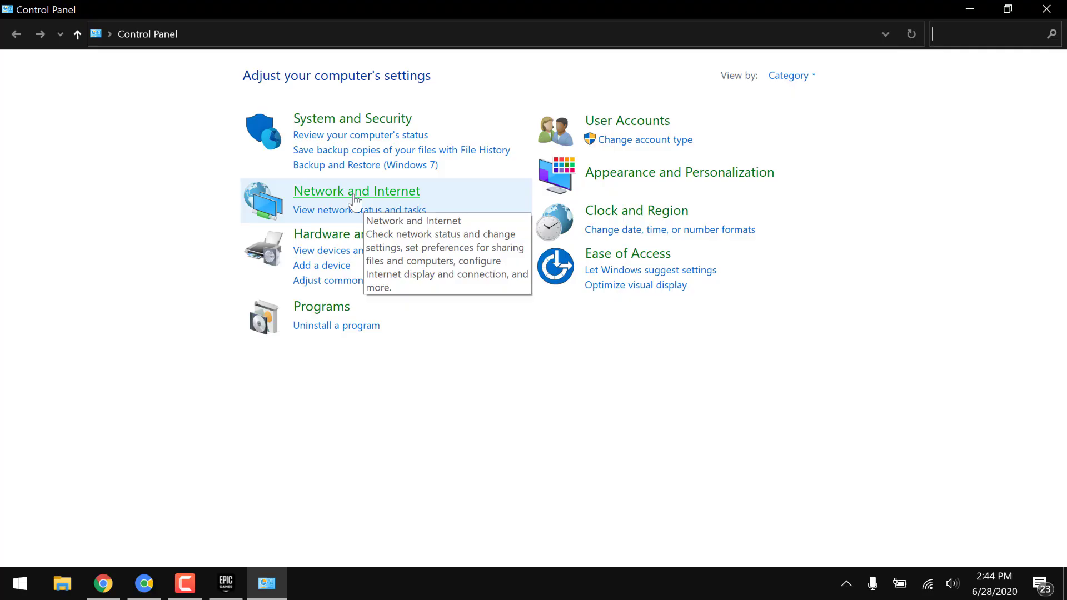
- Reach Network Connections via Network and Internet, Network and Sharing Center, Change adapter settings
left_click(355, 191)
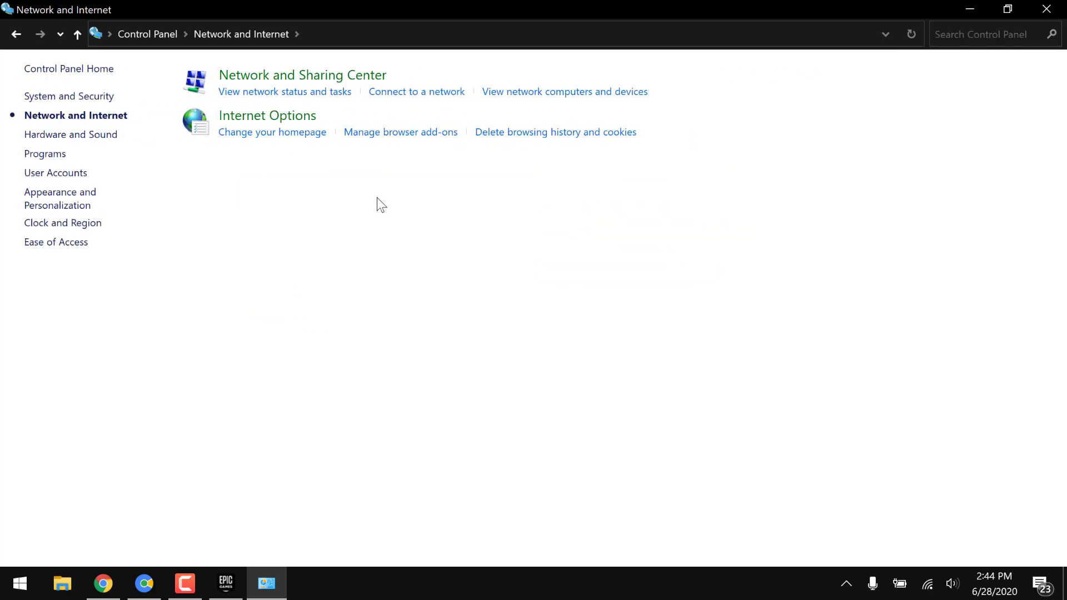
mouse_move(315, 75)
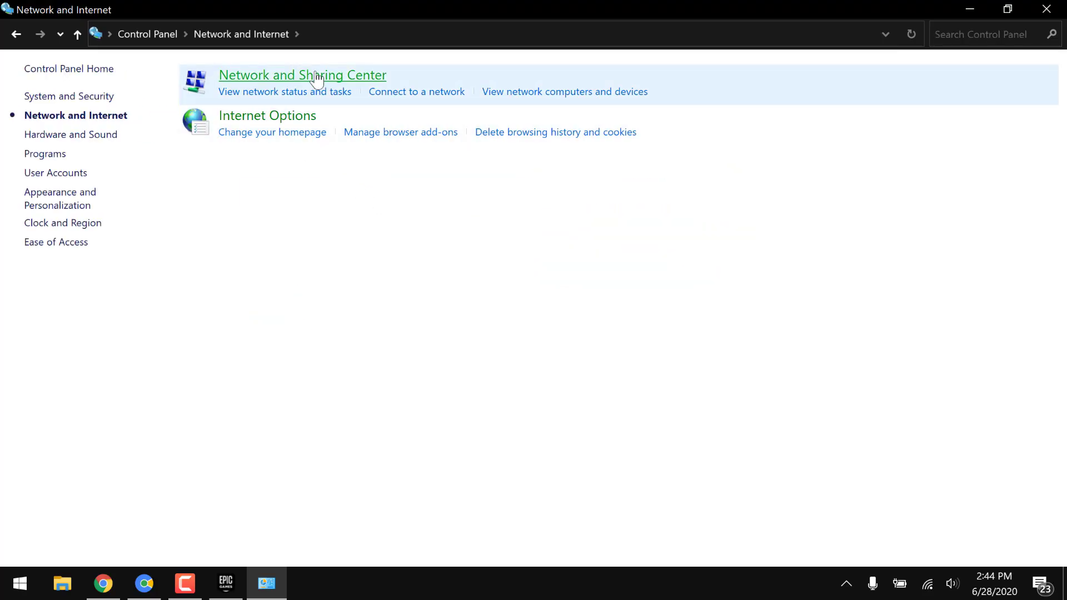
left_click(301, 75)
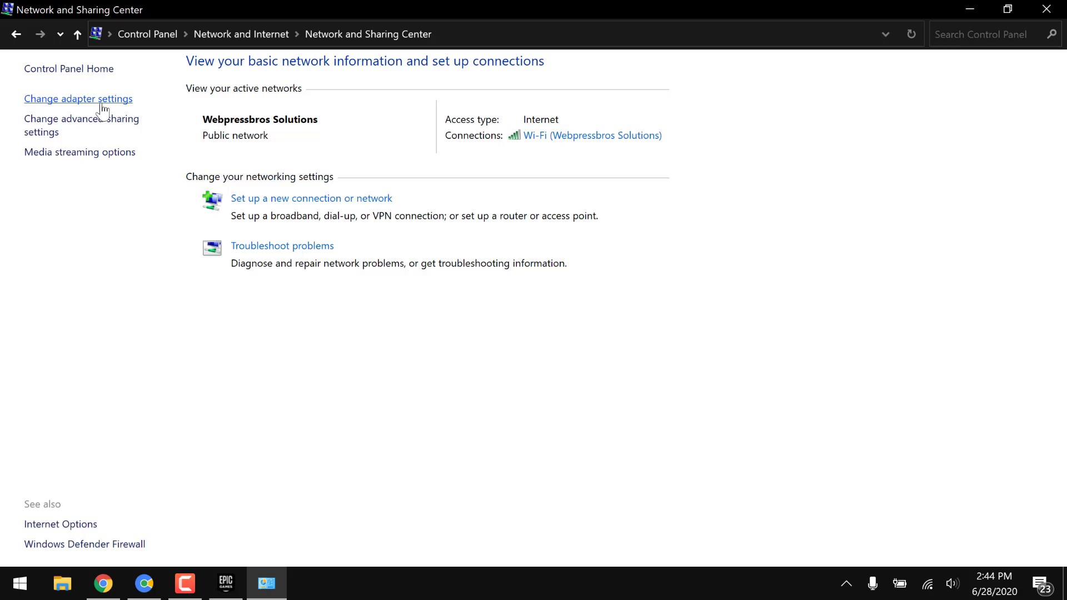
left_click(78, 99)
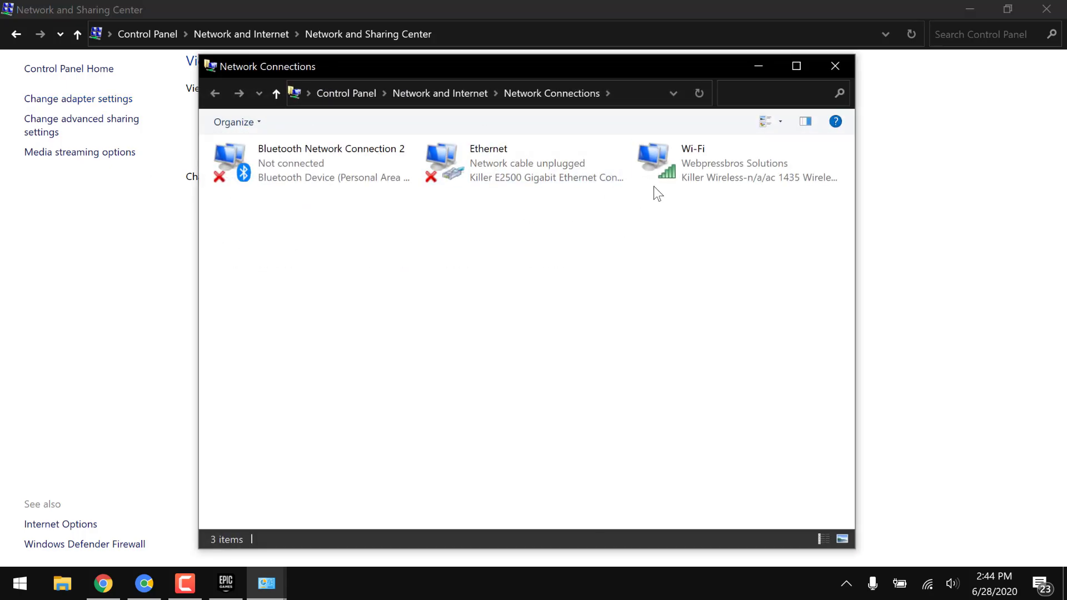
- From Wi-Fi Status, reach Wi-Fi Properties and the Internet Protocol Version 4 properties
double_click(692, 163)
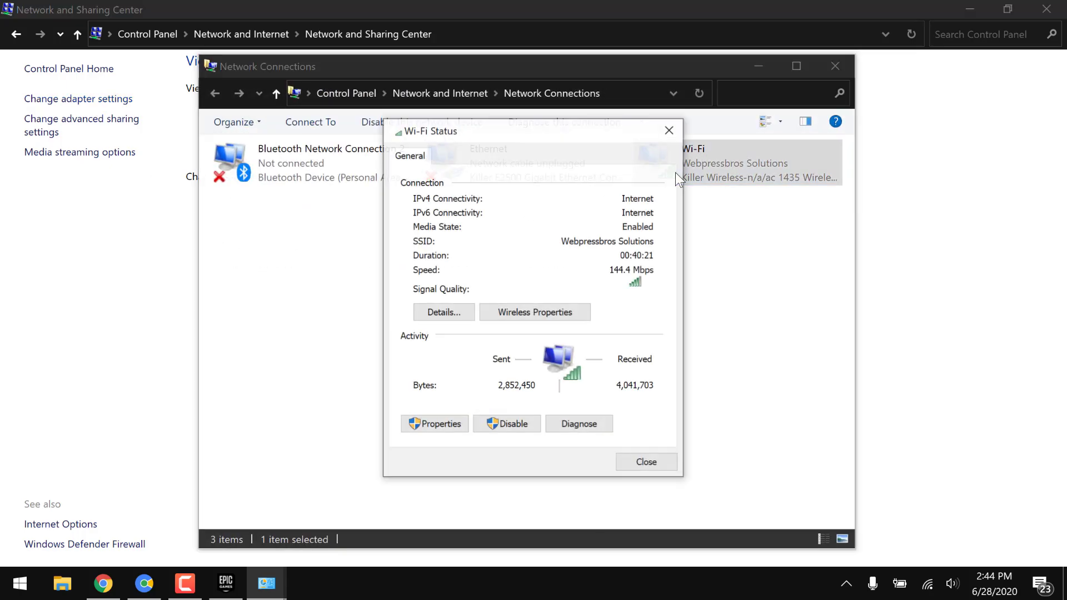
left_click(645, 461)
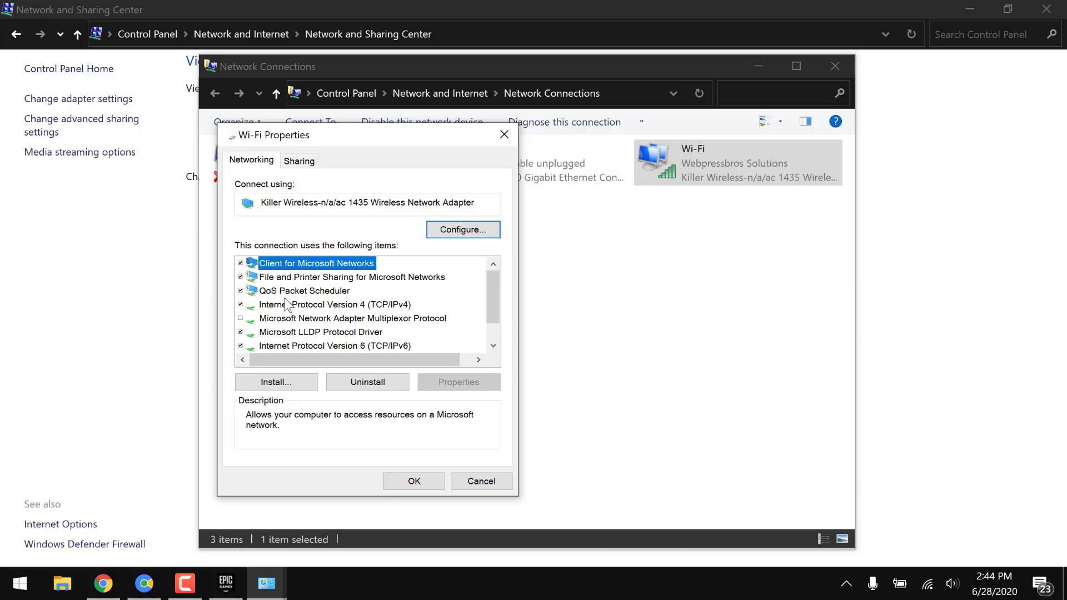
left_click(334, 304)
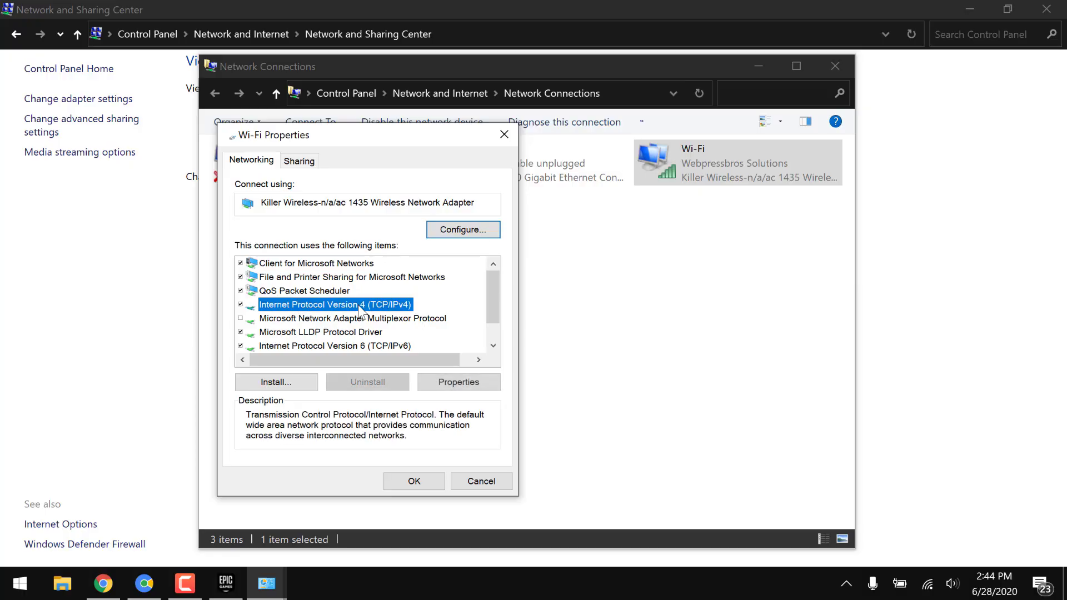
left_click(458, 382)
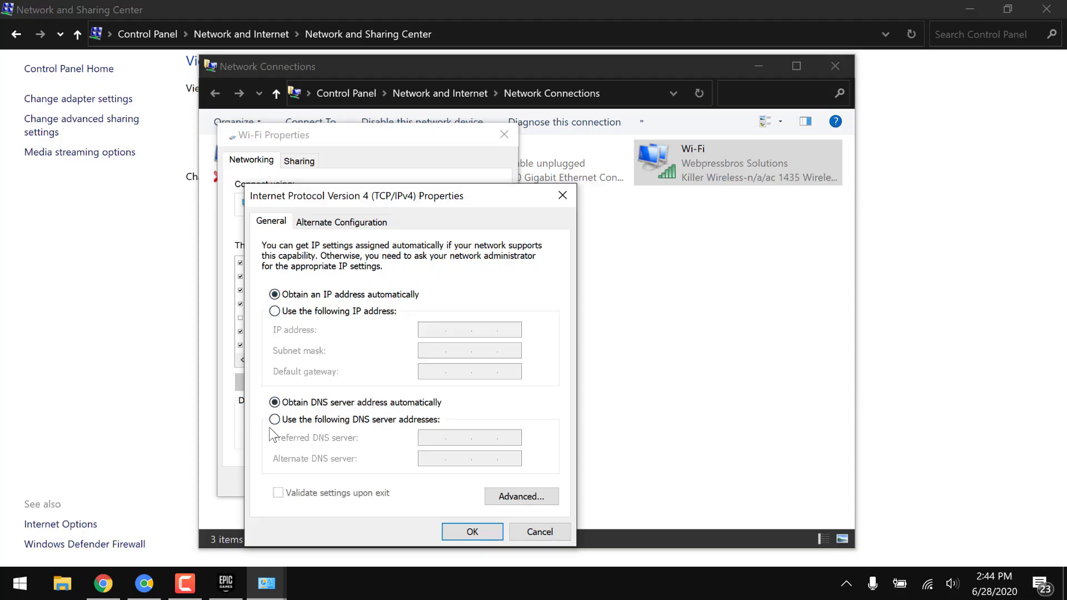
- Enter manual DNS servers 1.1.1.1 and 1.0.0.1, confirm with OK and close Wi-Fi Properties
left_click(274, 419)
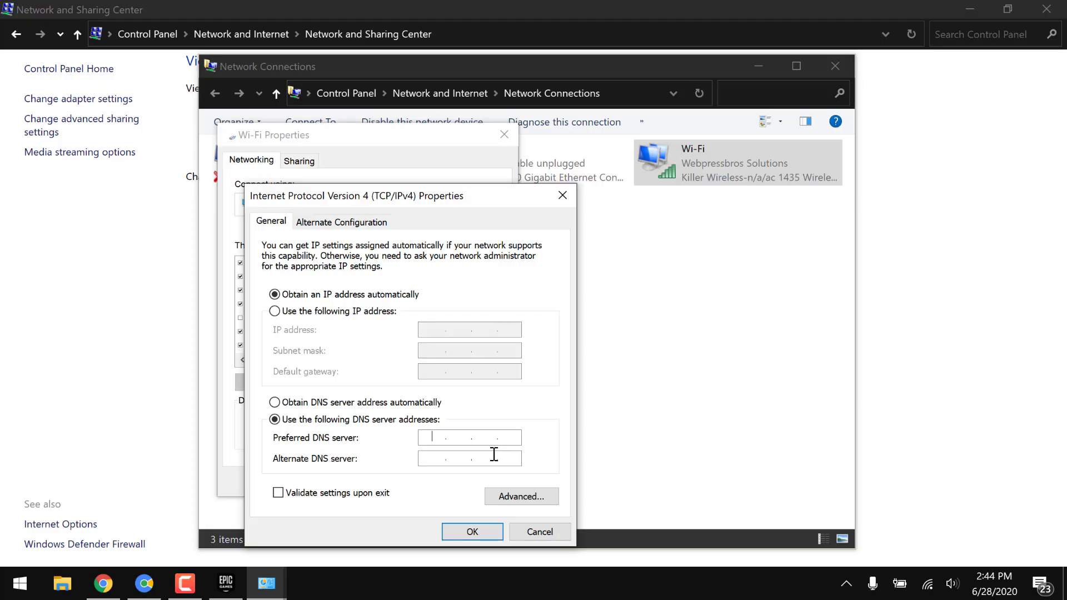
type("1.1.1.")
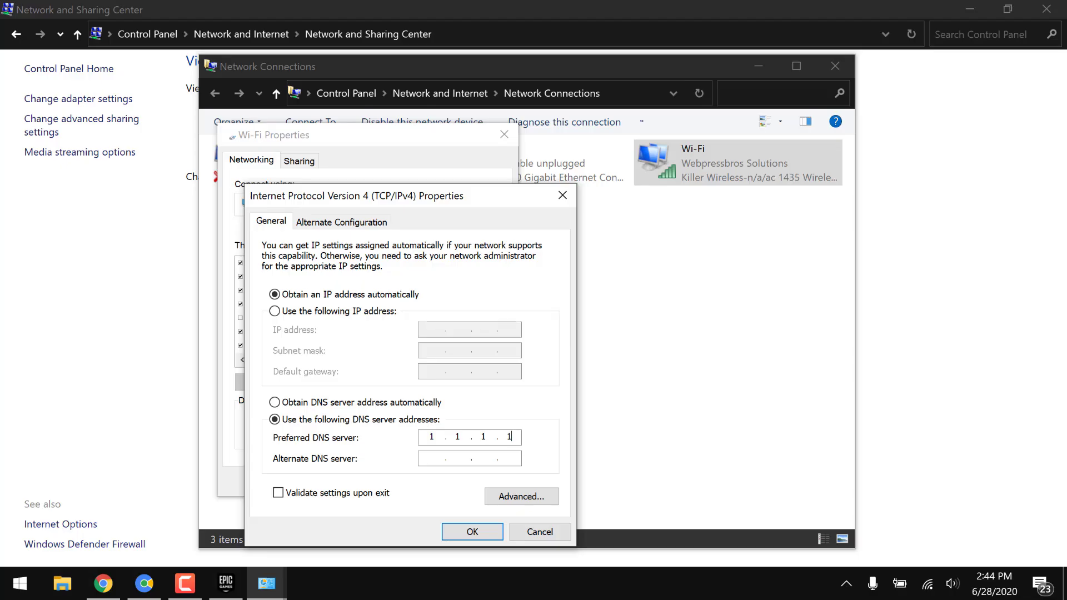
type("1...")
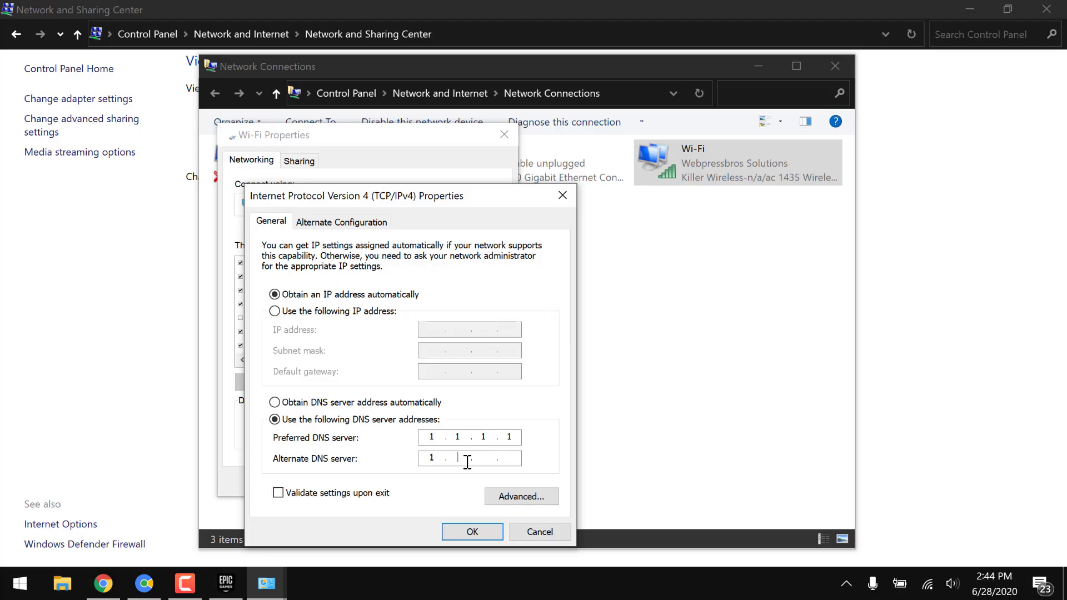
type("0")
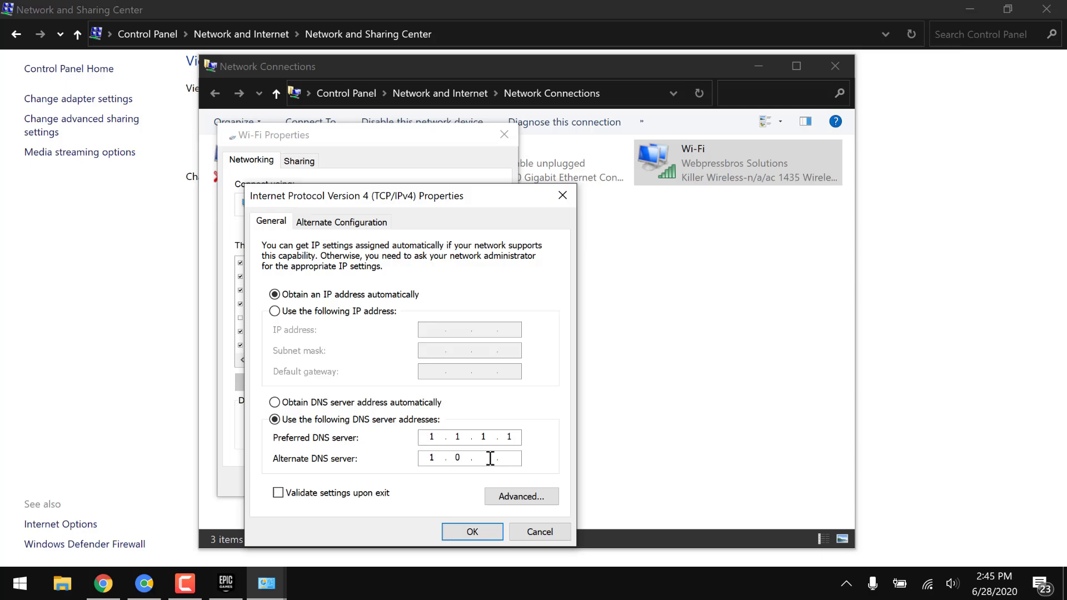
type("0")
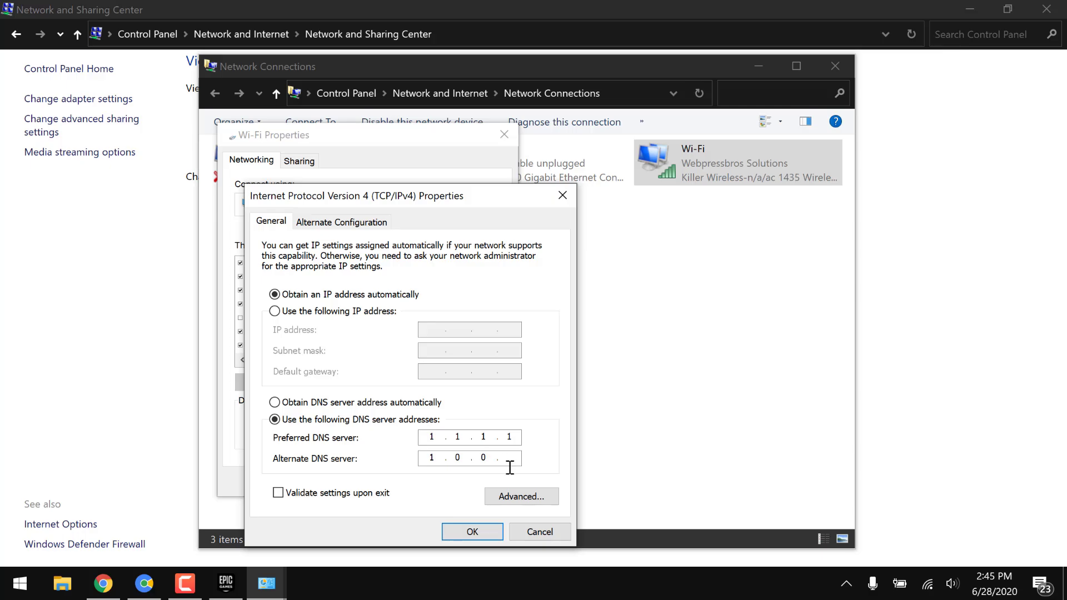
type("1")
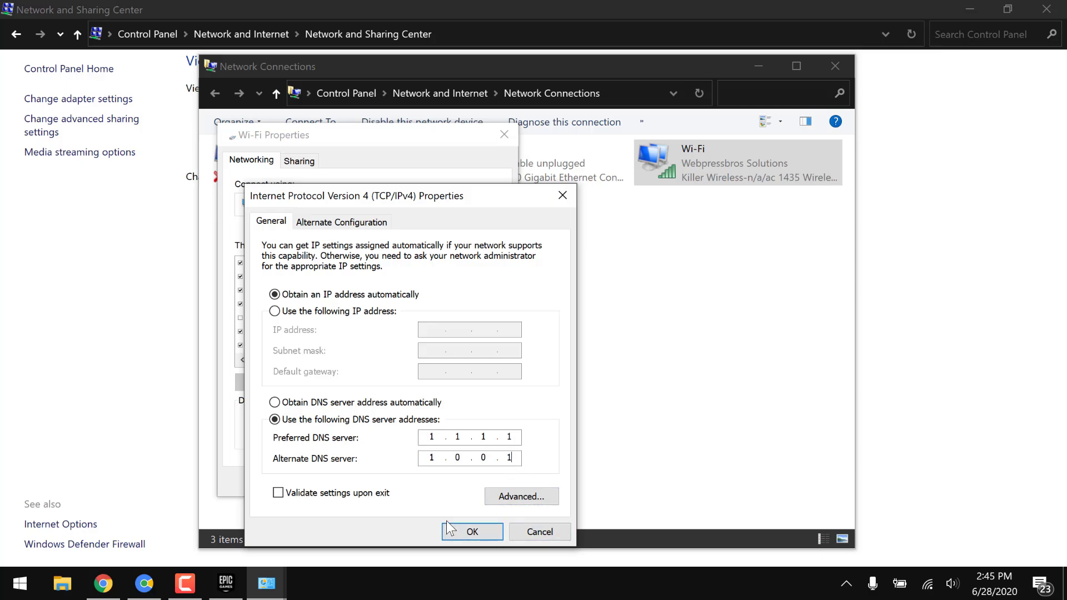
left_click(472, 531)
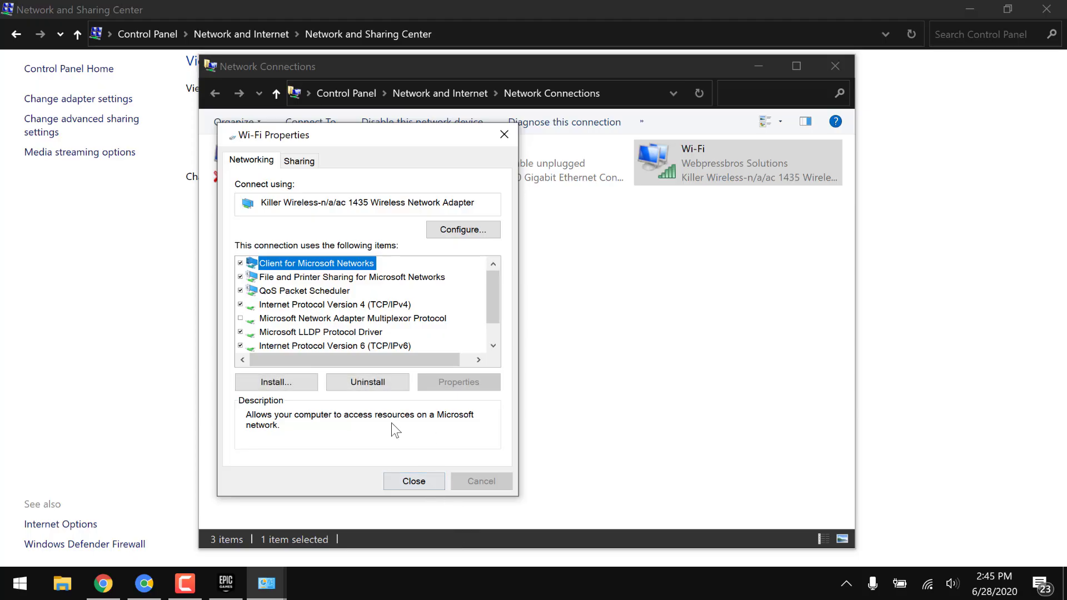
left_click(413, 481)
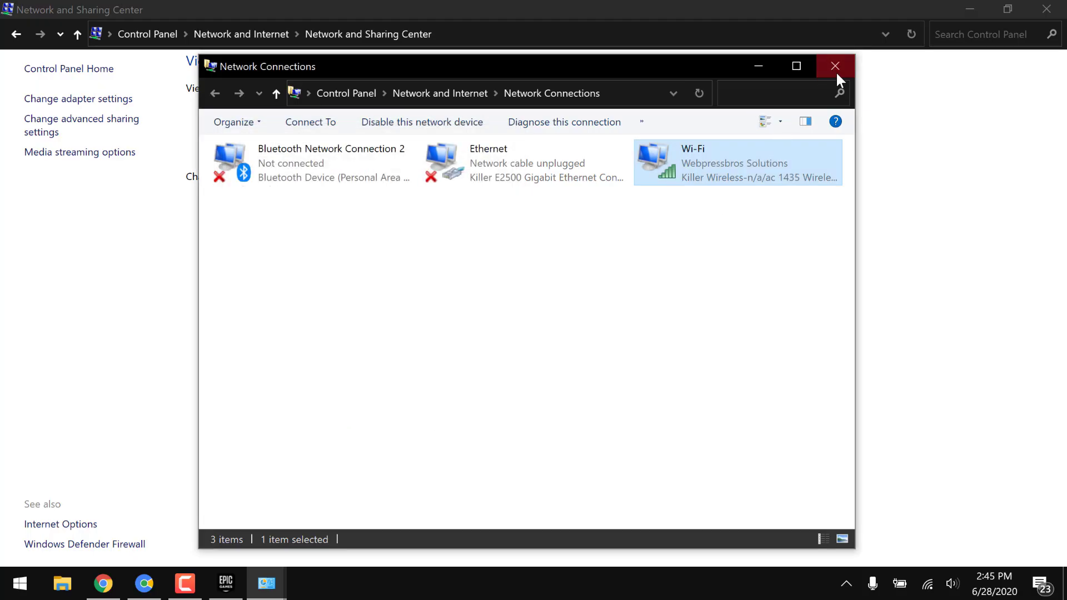
- Toggle Wi-Fi off and on from the taskbar, reconnect to Webpressbros Solutions, close Control Panel
left_click(835, 66)
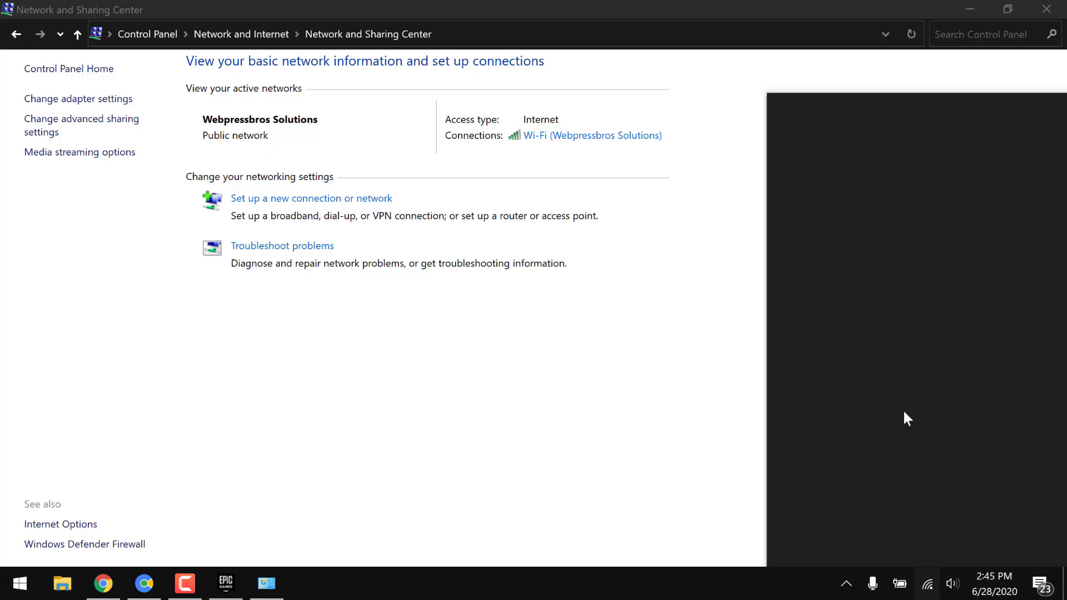
left_click(804, 536)
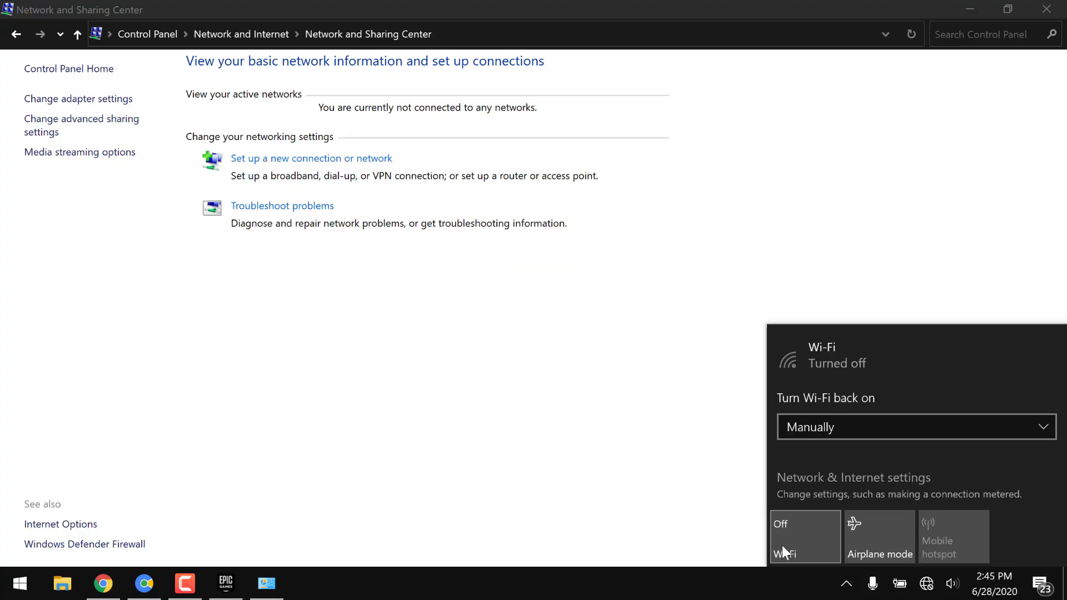
left_click(805, 537)
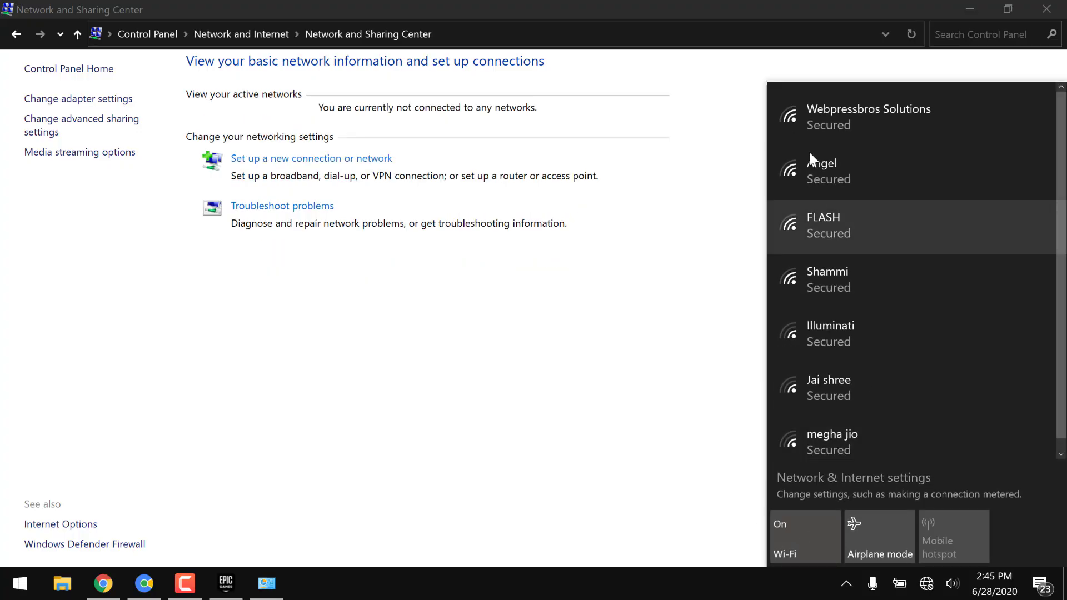
left_click(884, 116)
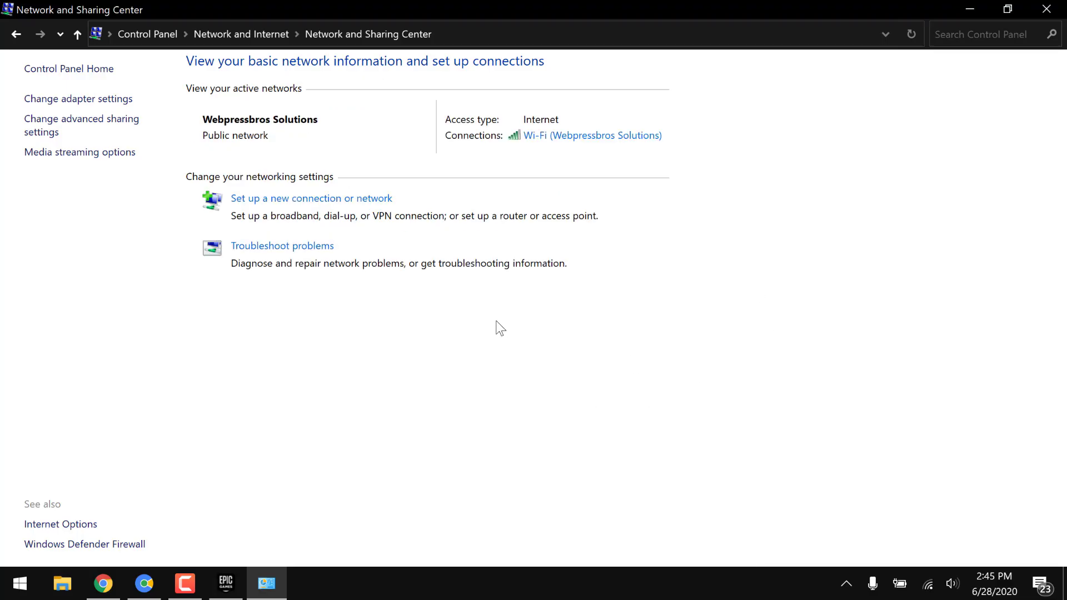
mouse_move(858, 236)
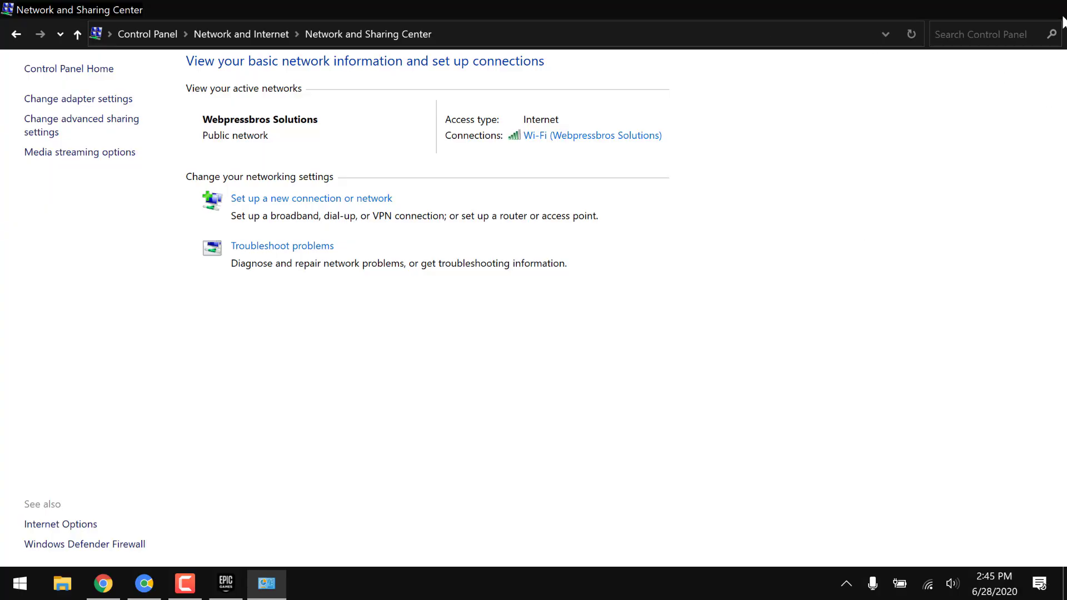
left_click(225, 583)
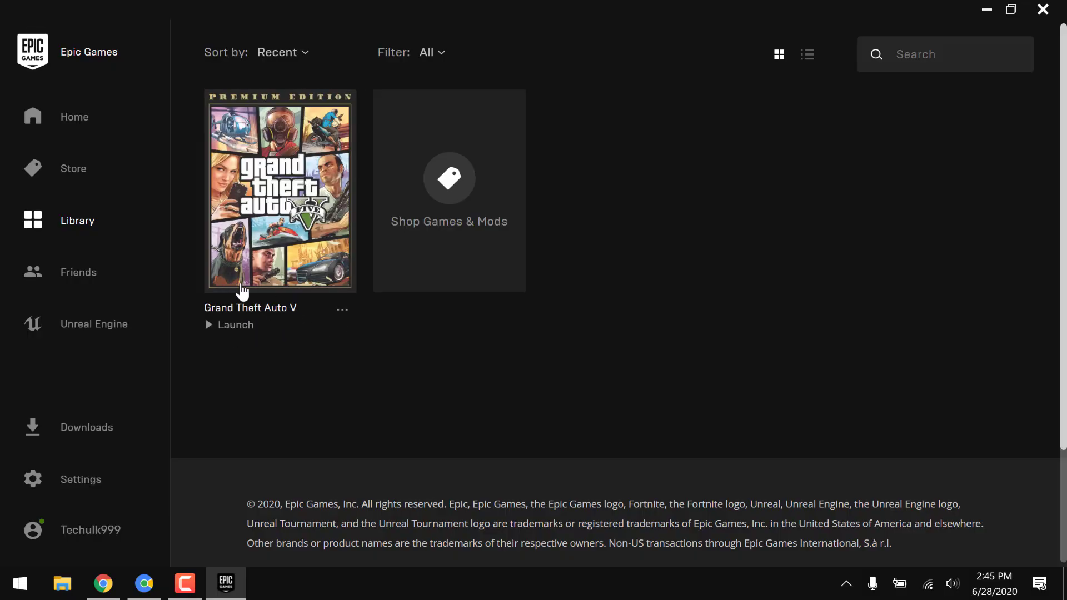
- Launch Grand Theft Auto V from the Epic Games library
left_click(234, 325)
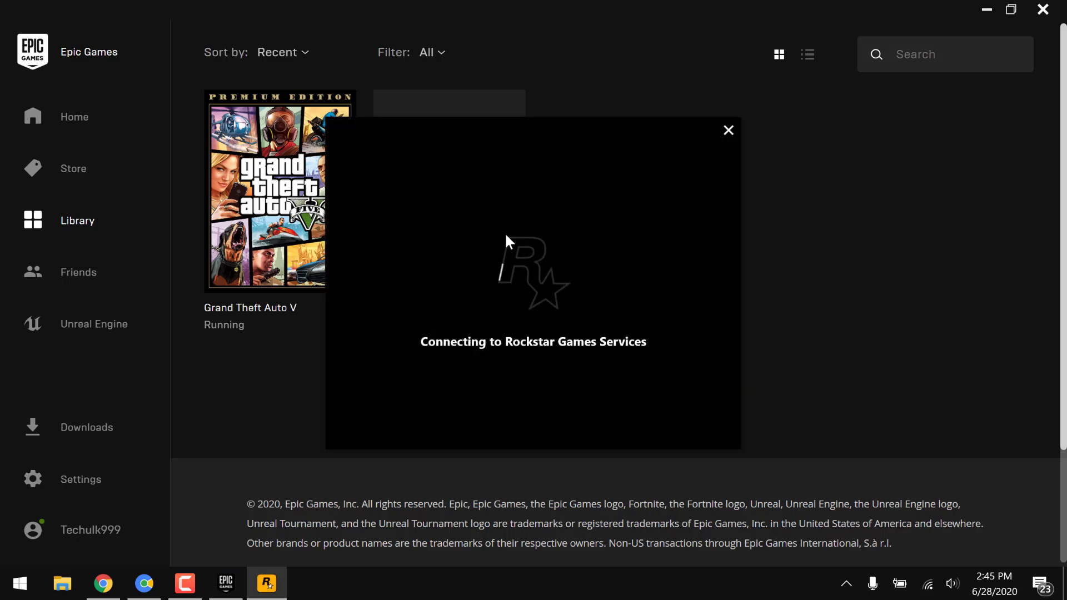
mouse_move(525, 253)
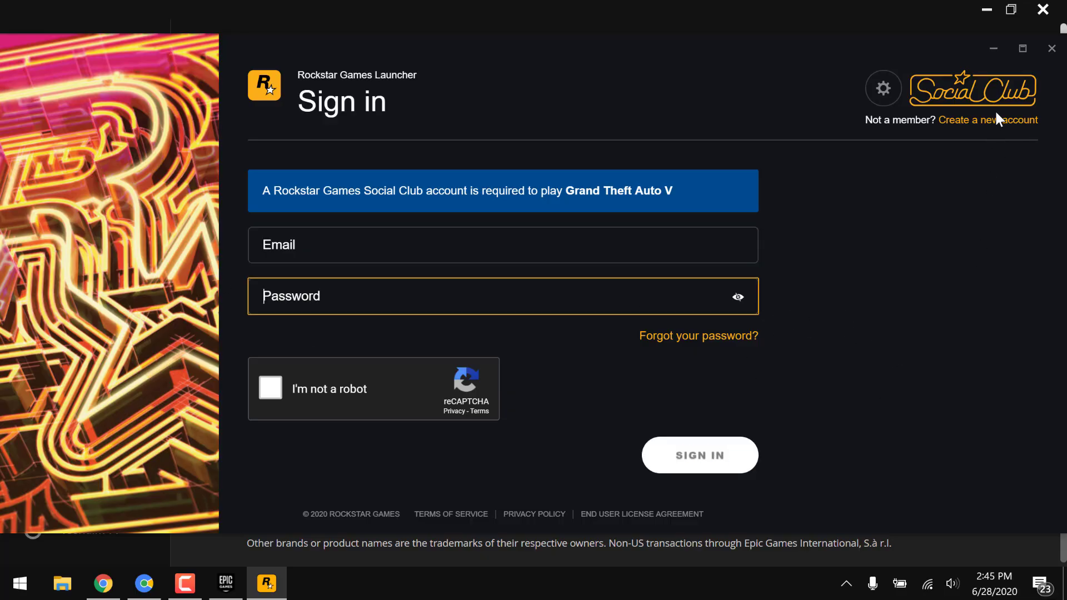
- Start creating a new Social Club account, reaching the policies and terms page
left_click(987, 120)
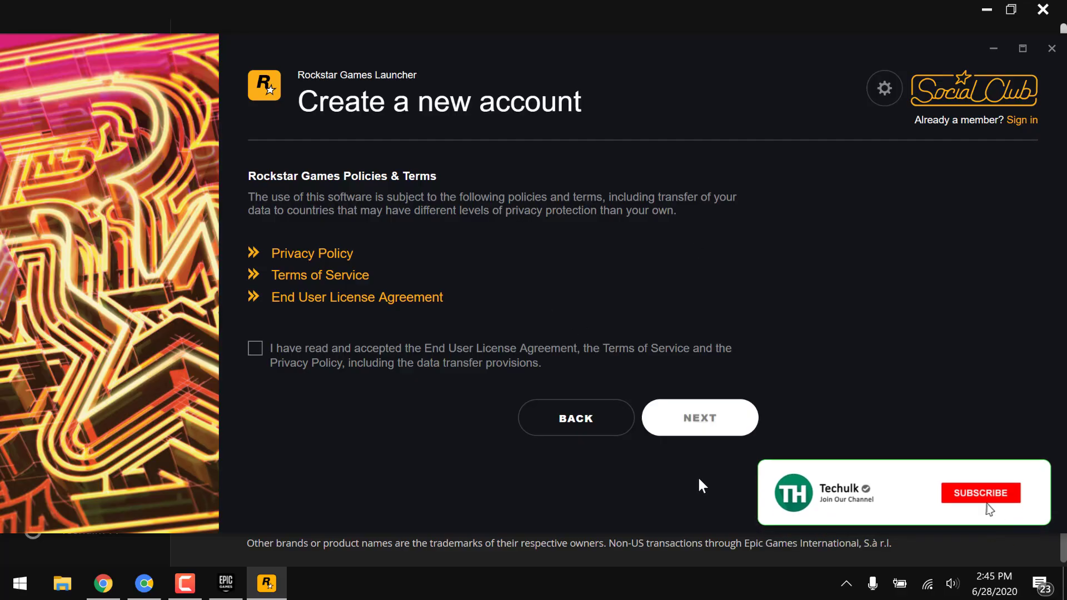
left_click(980, 493)
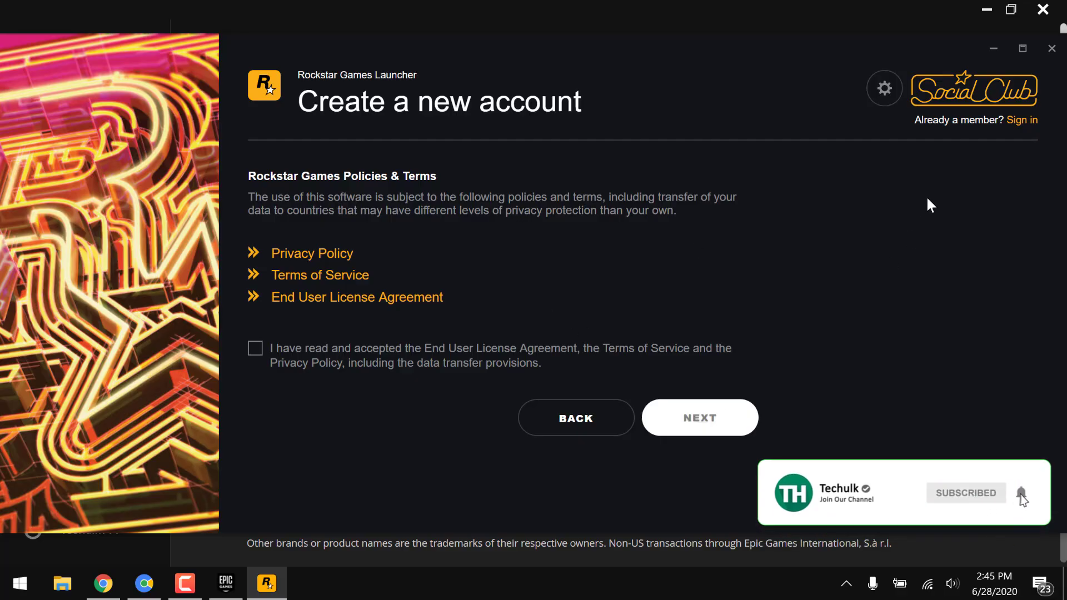
left_click(184, 583)
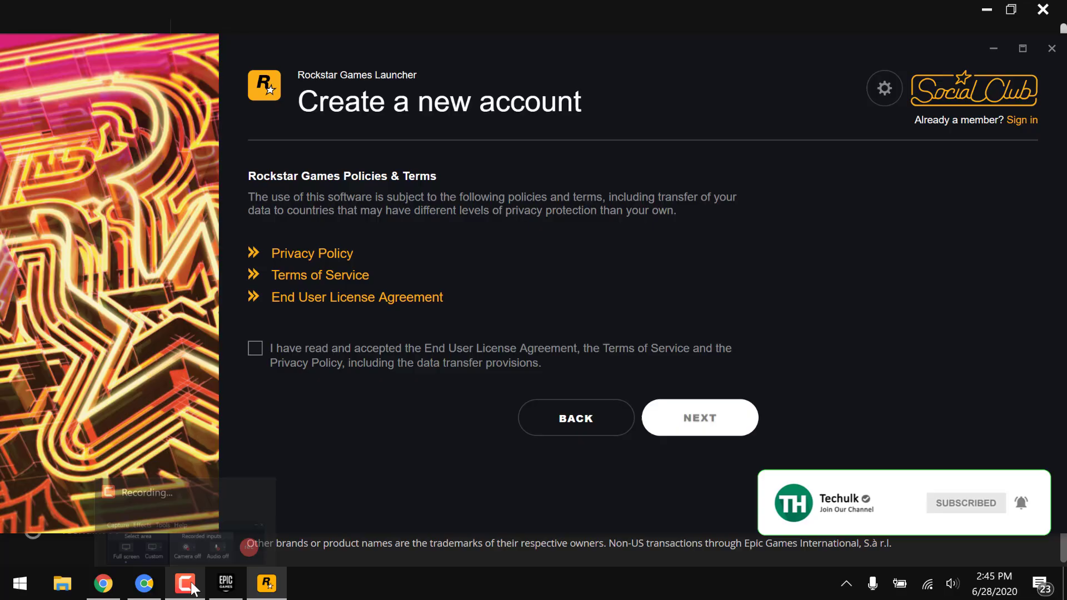